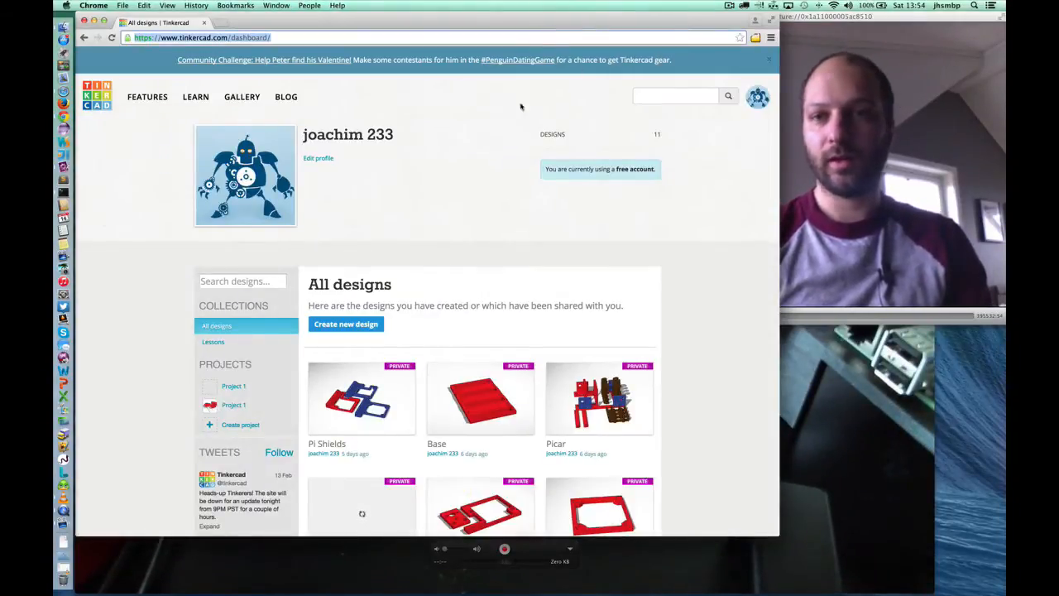
mouse_move(471, 187)
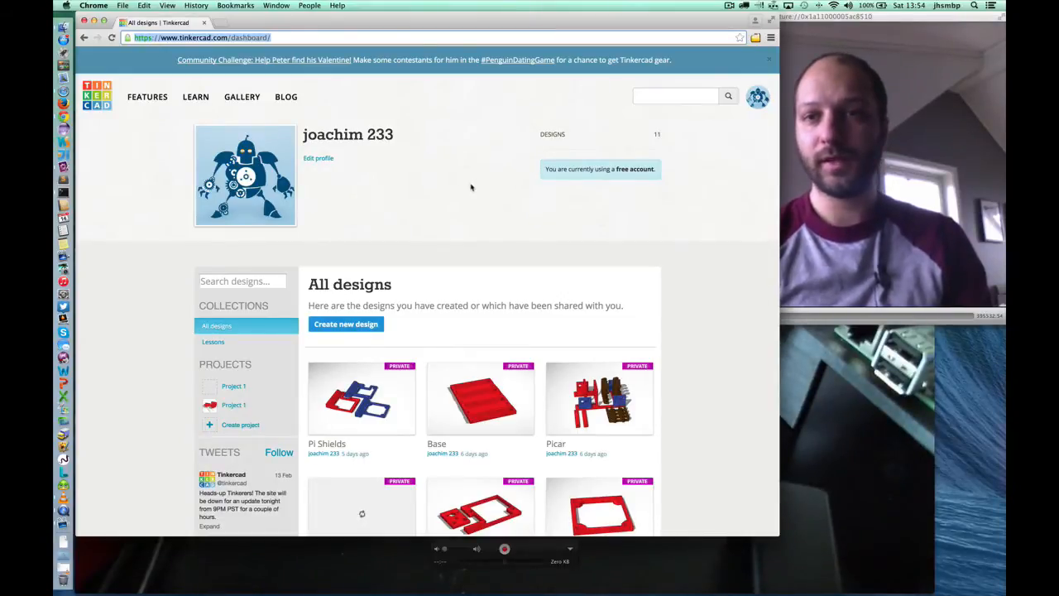
scroll(down, 3)
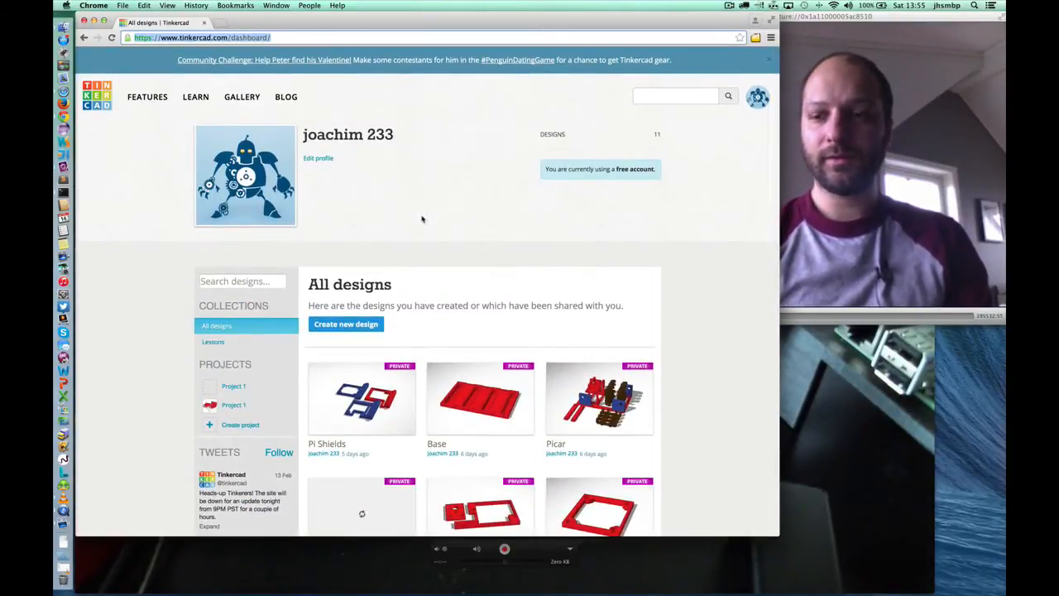
scroll(down, 3)
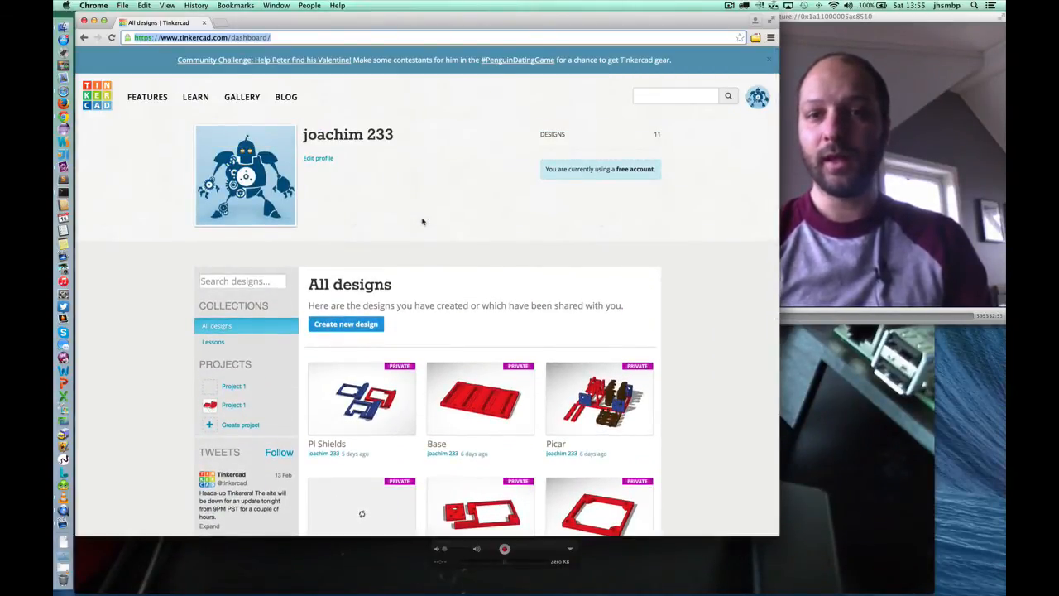
scroll(down, 3)
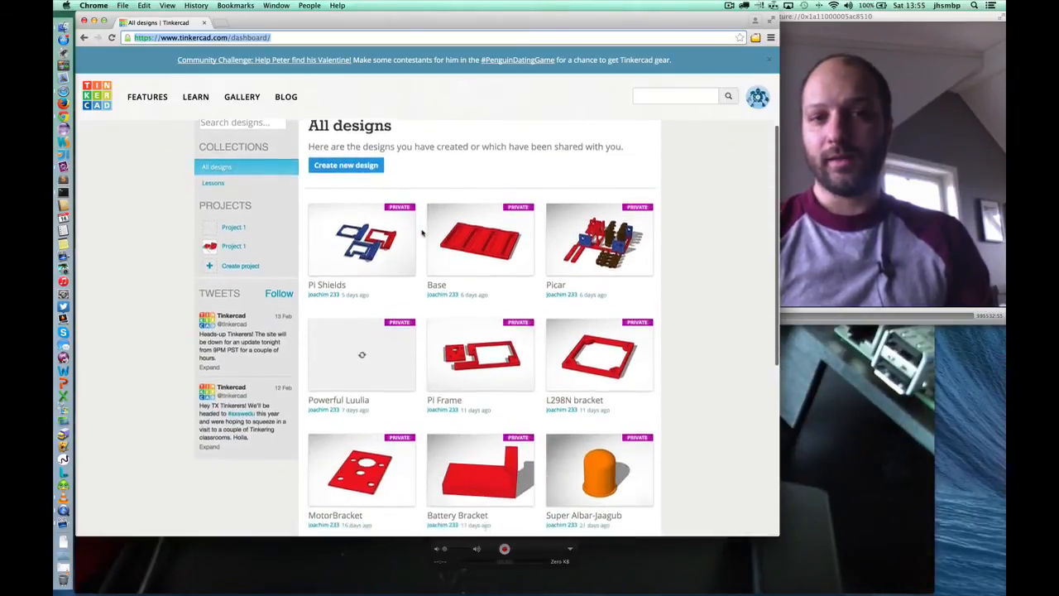
scroll(down, 3)
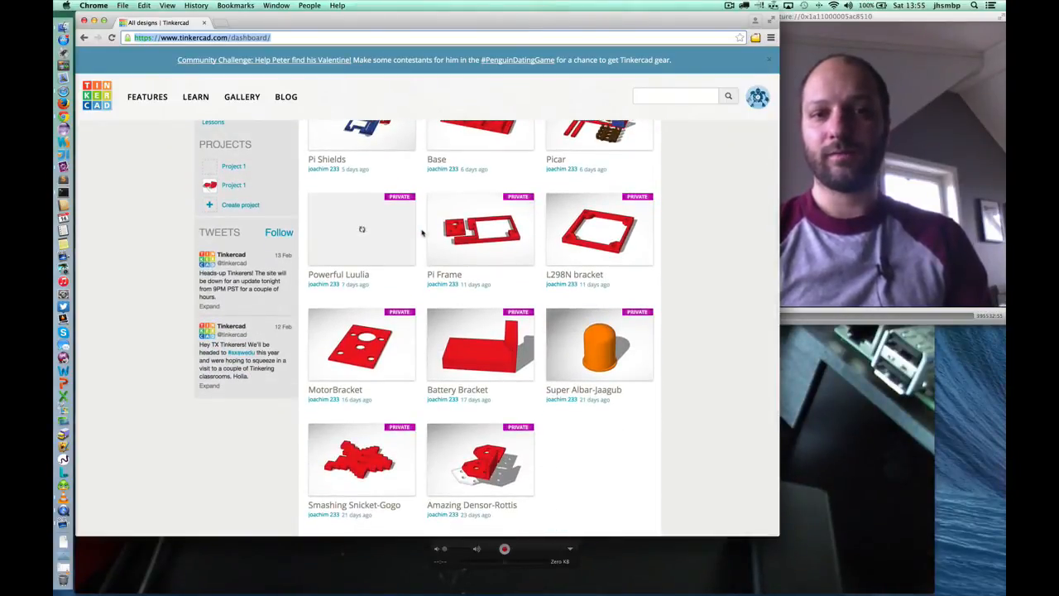